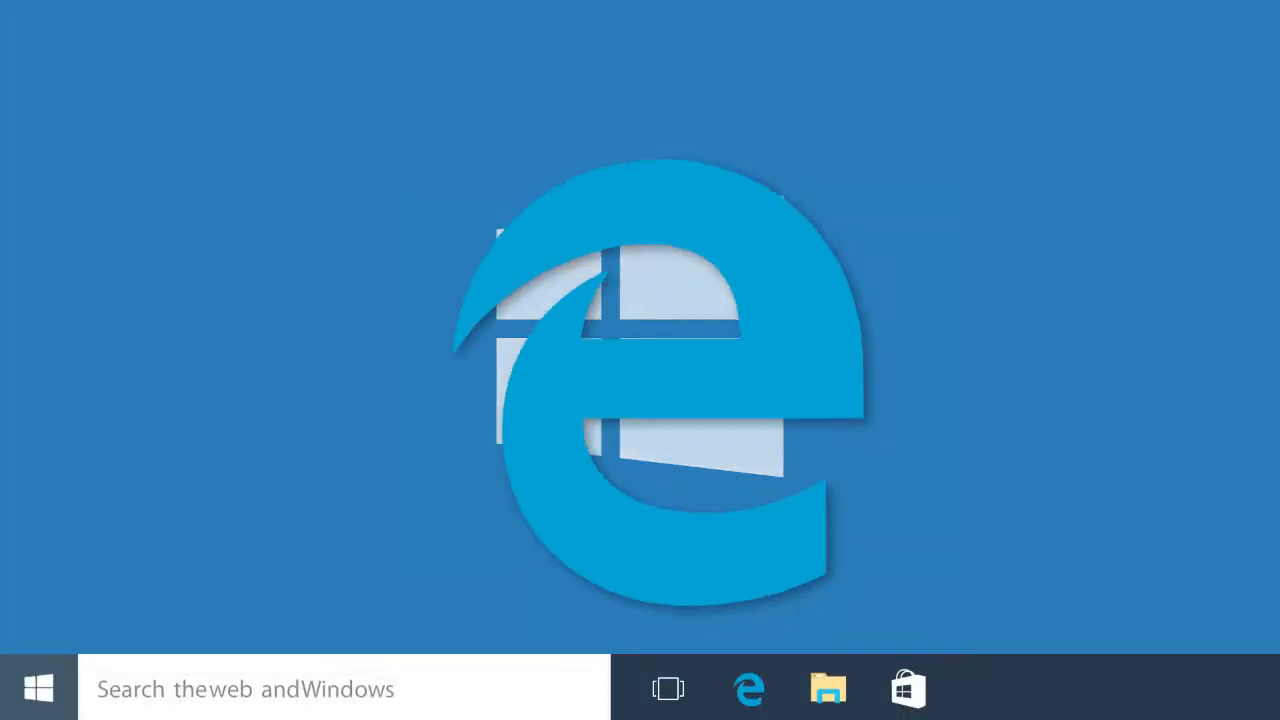
Step: Launch Edge and reach Settings from the More actions (...) menu to find its version
click(755, 688)
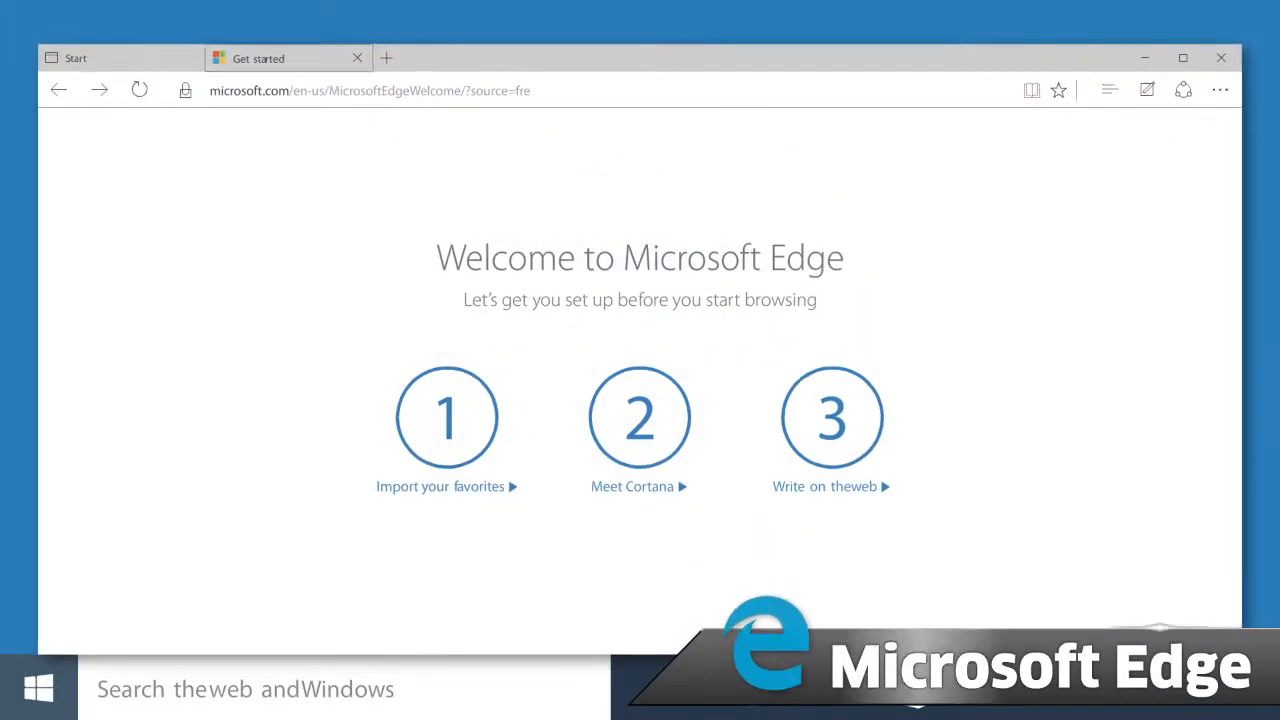
click(1220, 90)
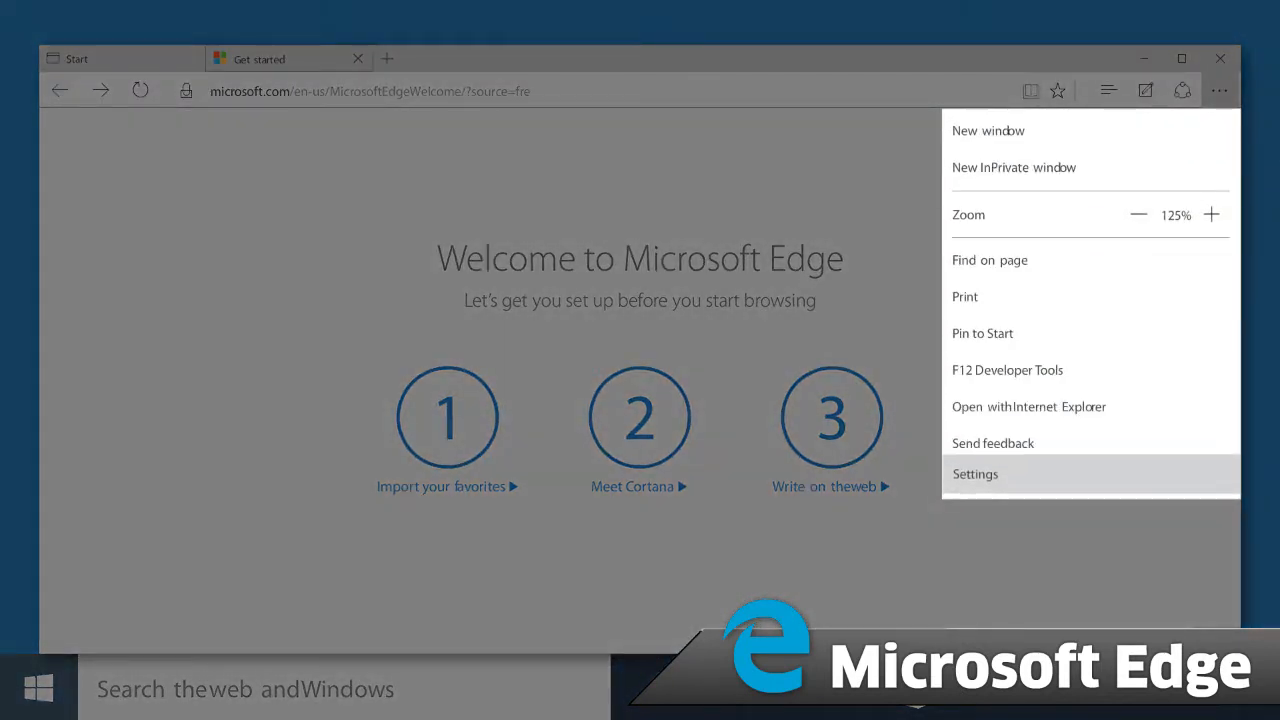
click(975, 474)
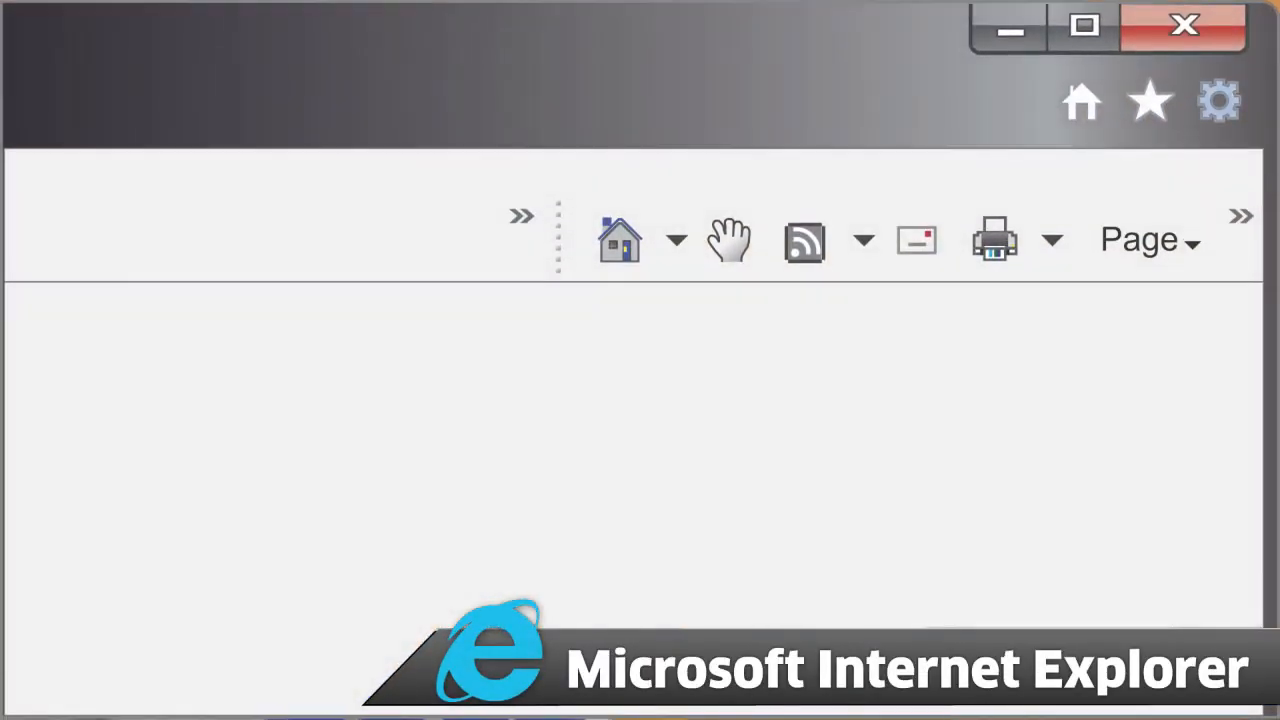
Step: Show the About Internet Explorer dialog reporting version 11 from the Tools gear menu
click(1213, 100)
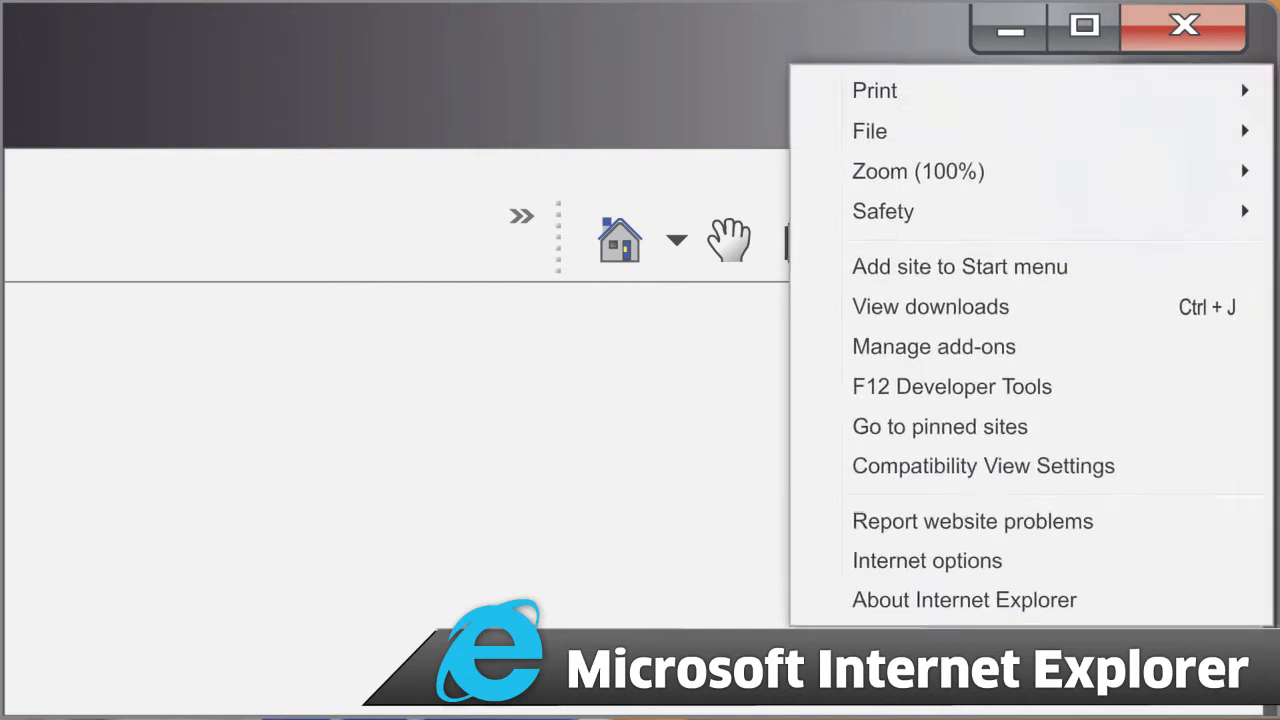
mouse_move(948, 382)
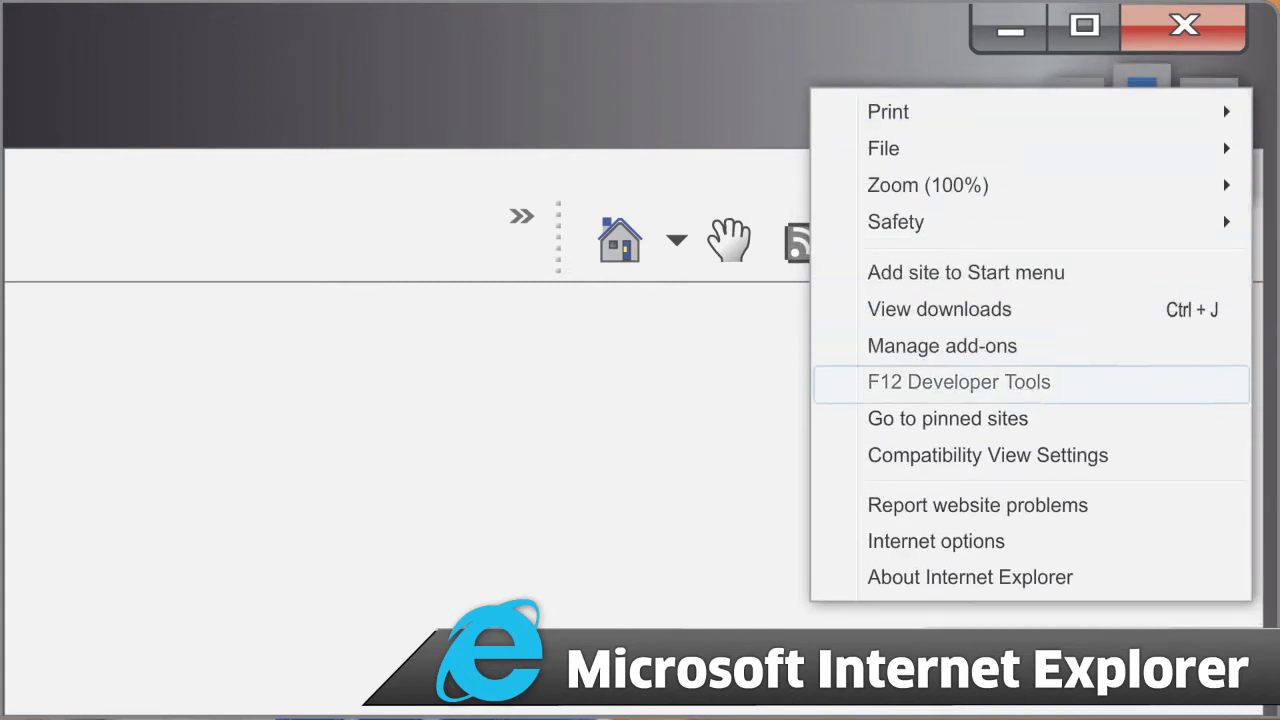
click(969, 577)
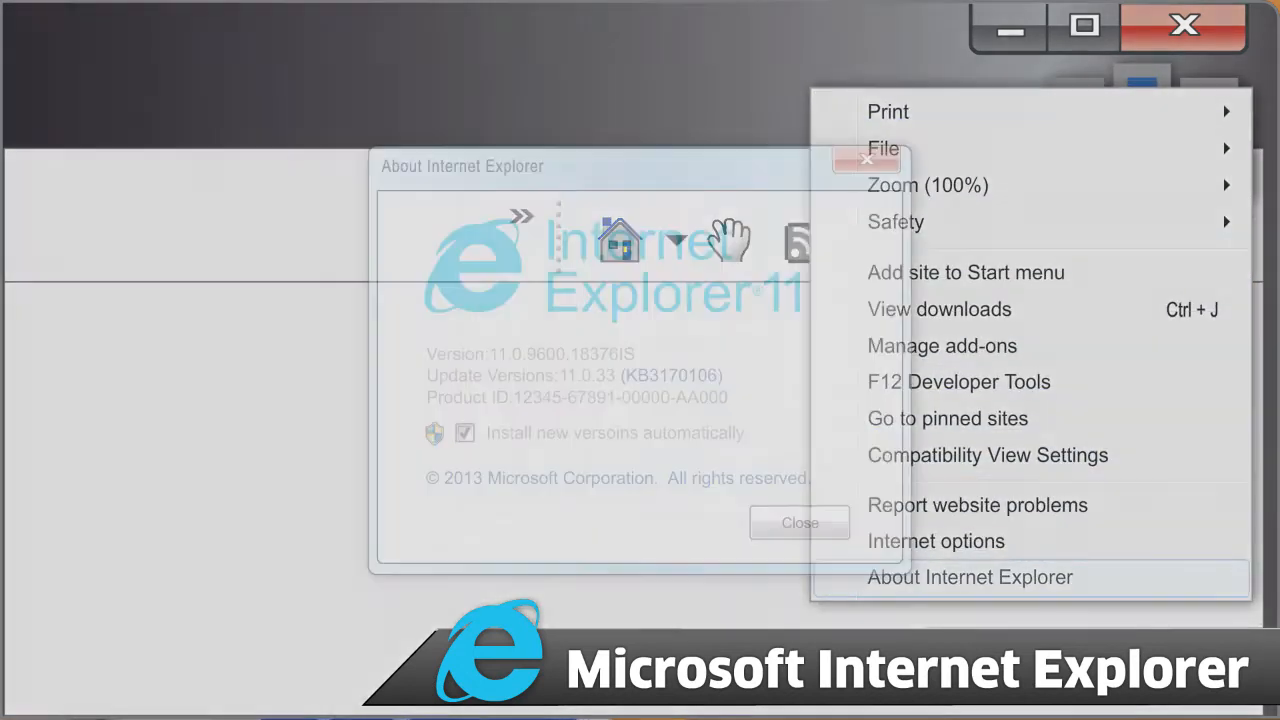
click(969, 577)
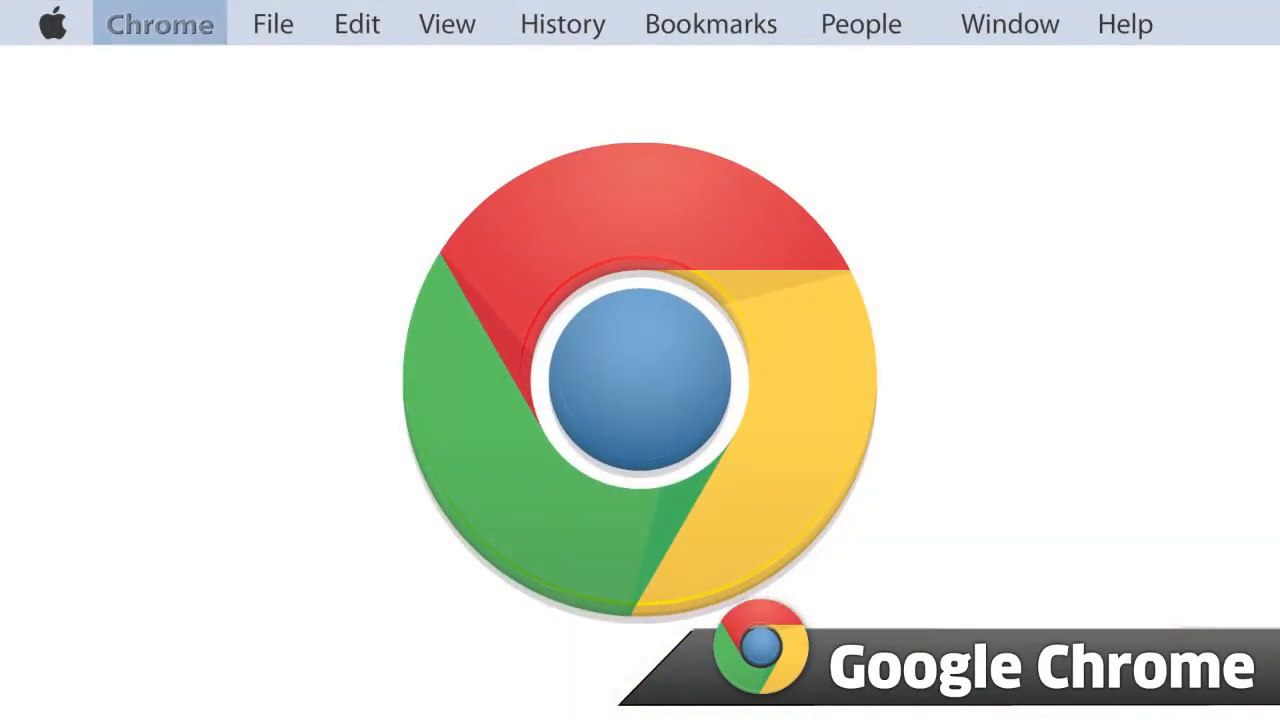
Step: Show About Google Chrome from the Chrome menu in the Mac menu bar
click(157, 23)
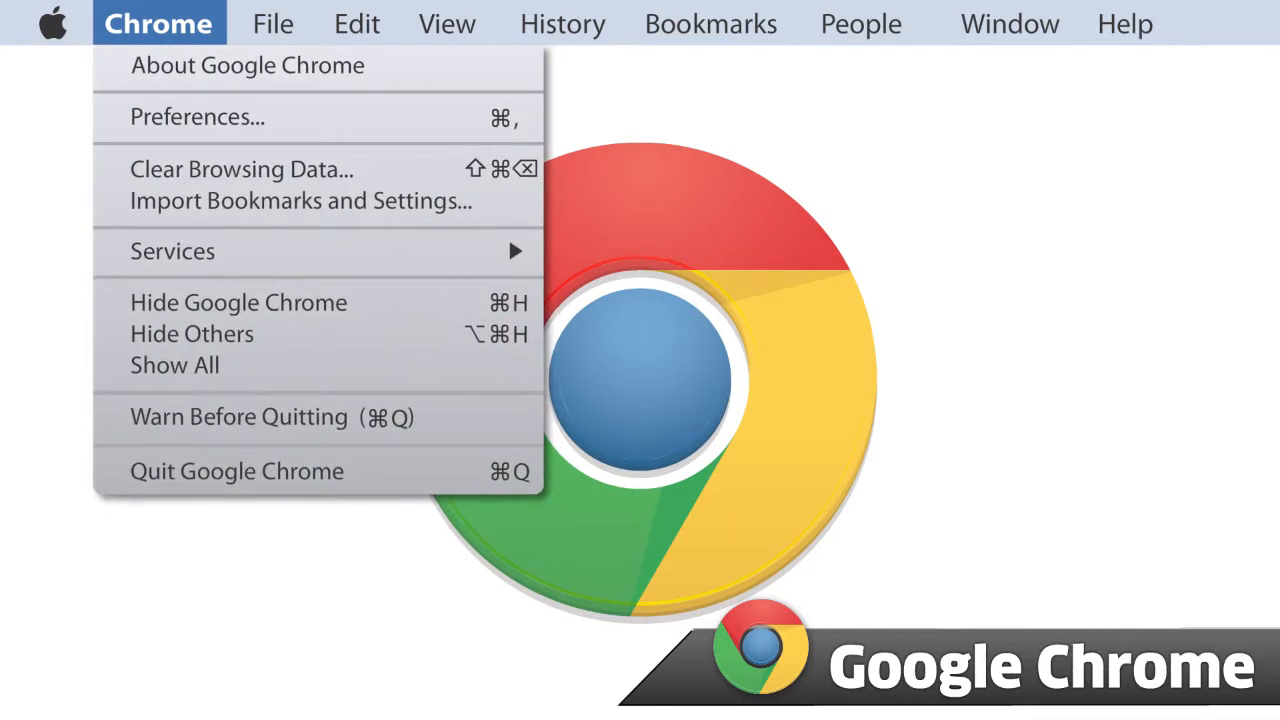
click(247, 65)
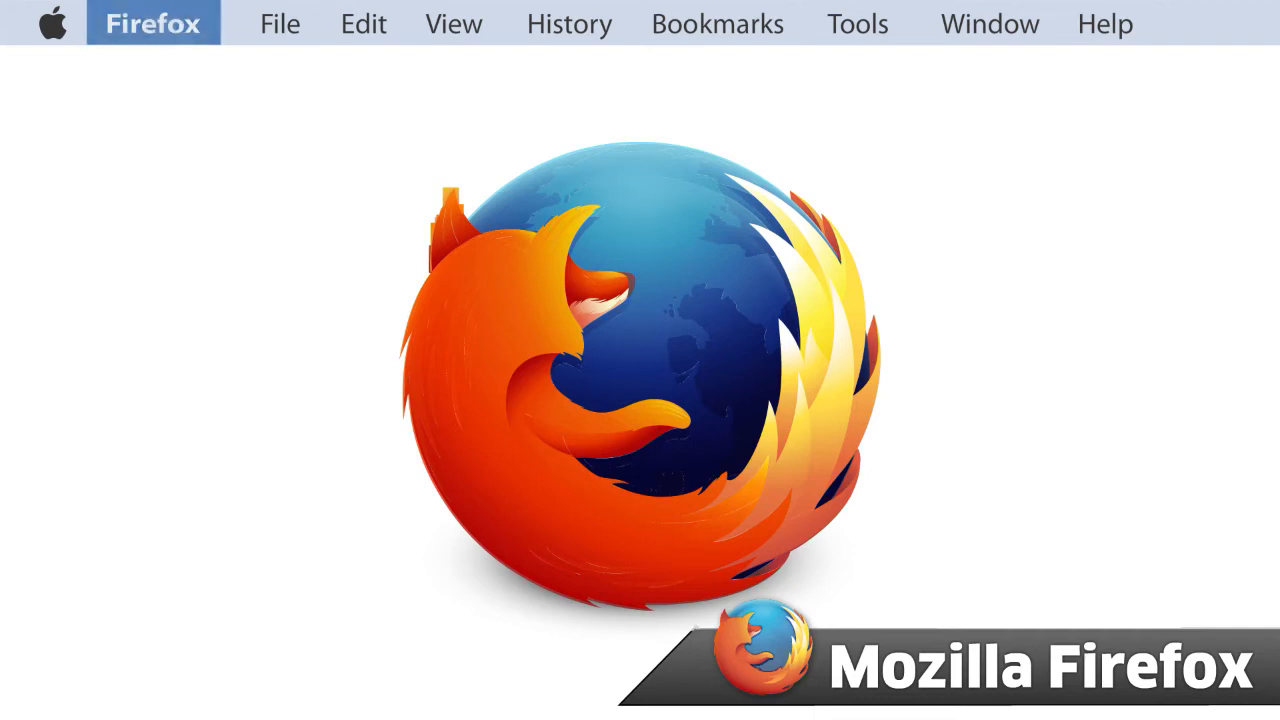
Step: Show About Firefox from the Firefox menu in the Mac menu bar
click(151, 23)
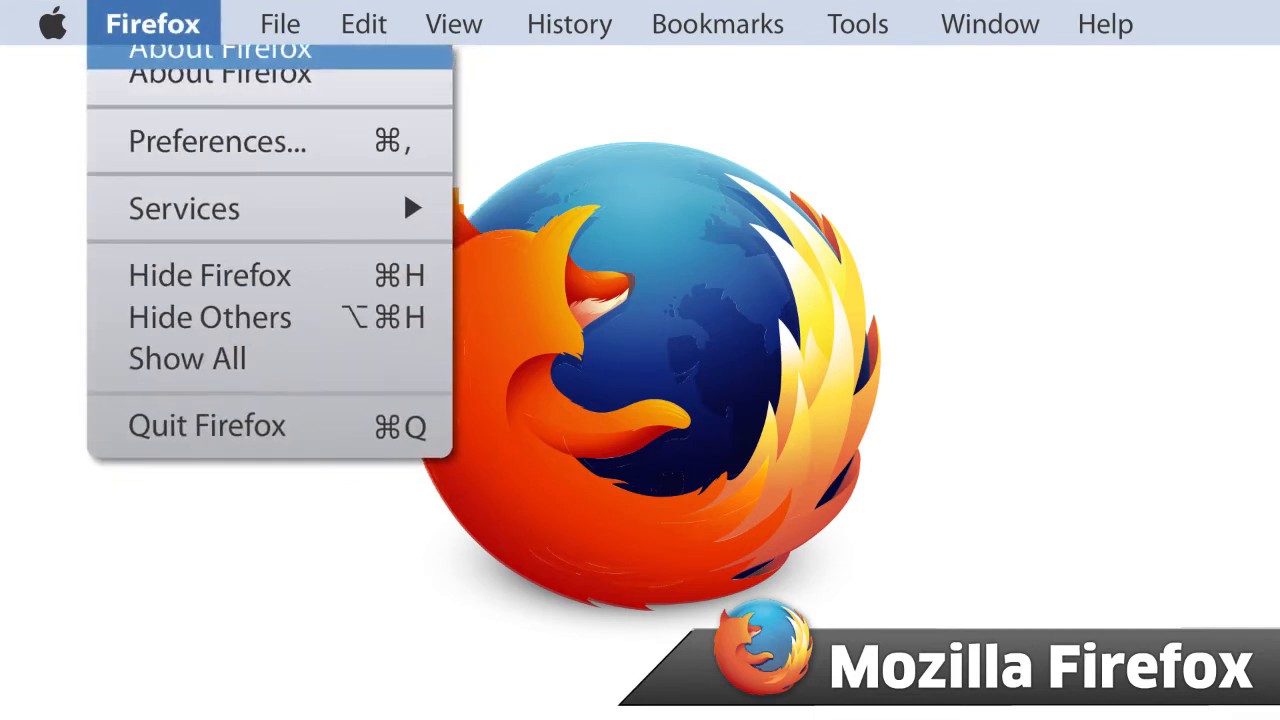
click(200, 50)
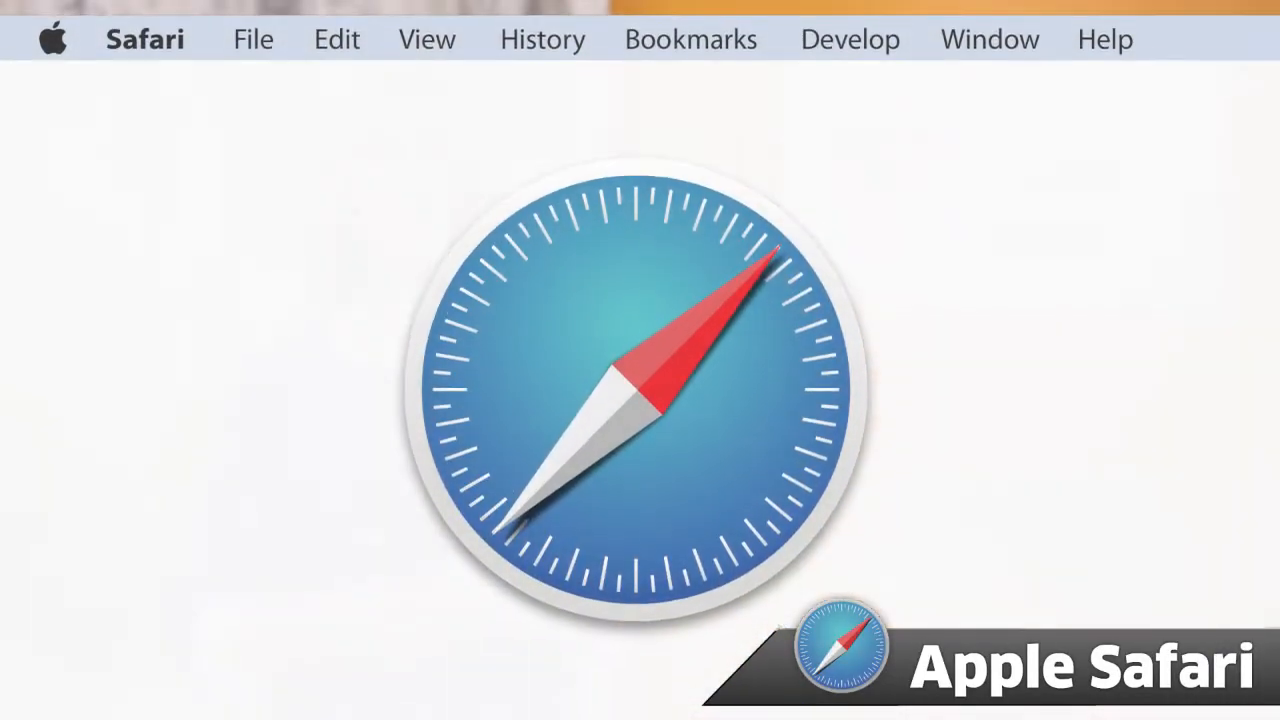
Step: Show About Safari, reporting Version 10.0.2 (12602.3.12.0.1), from the Safari menu
click(143, 38)
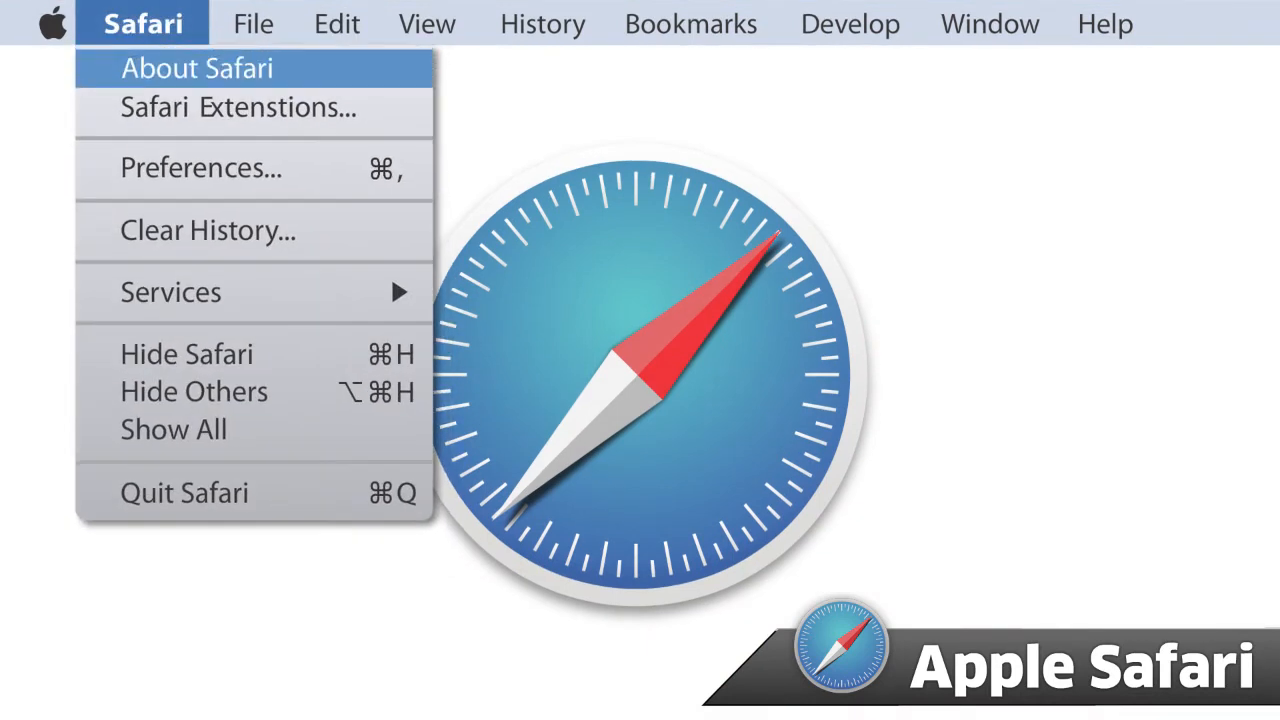
click(203, 68)
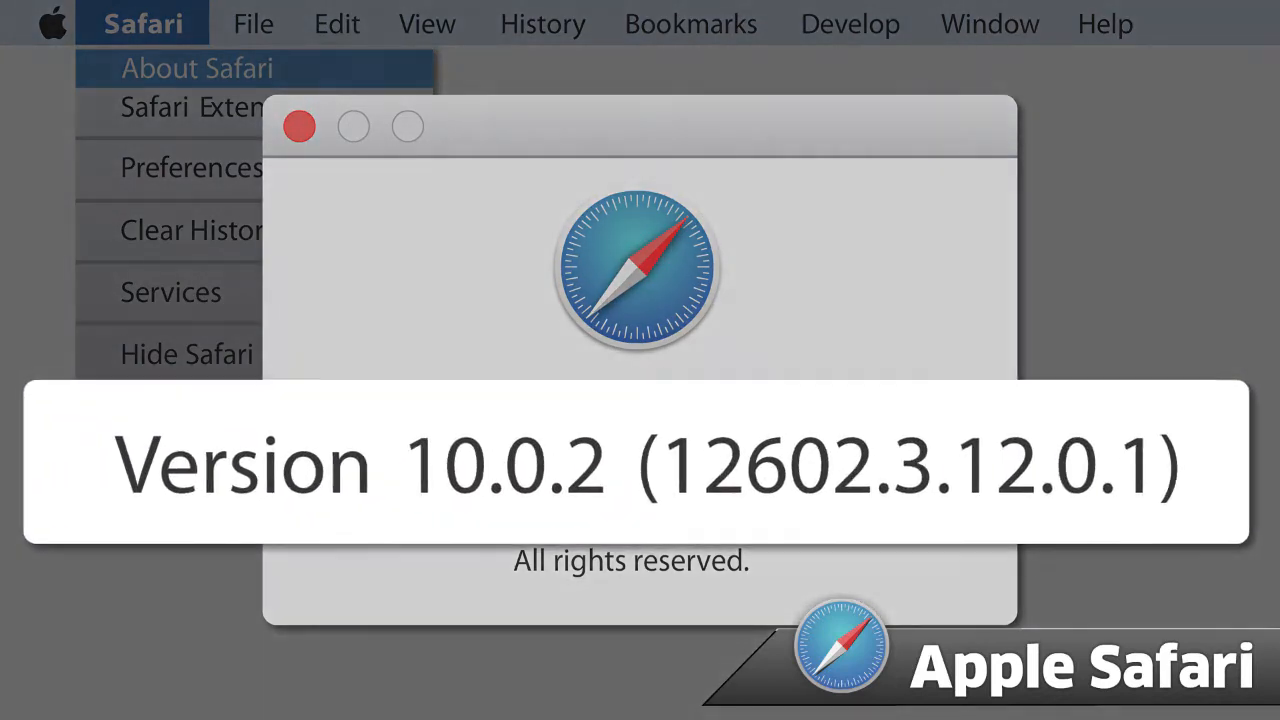